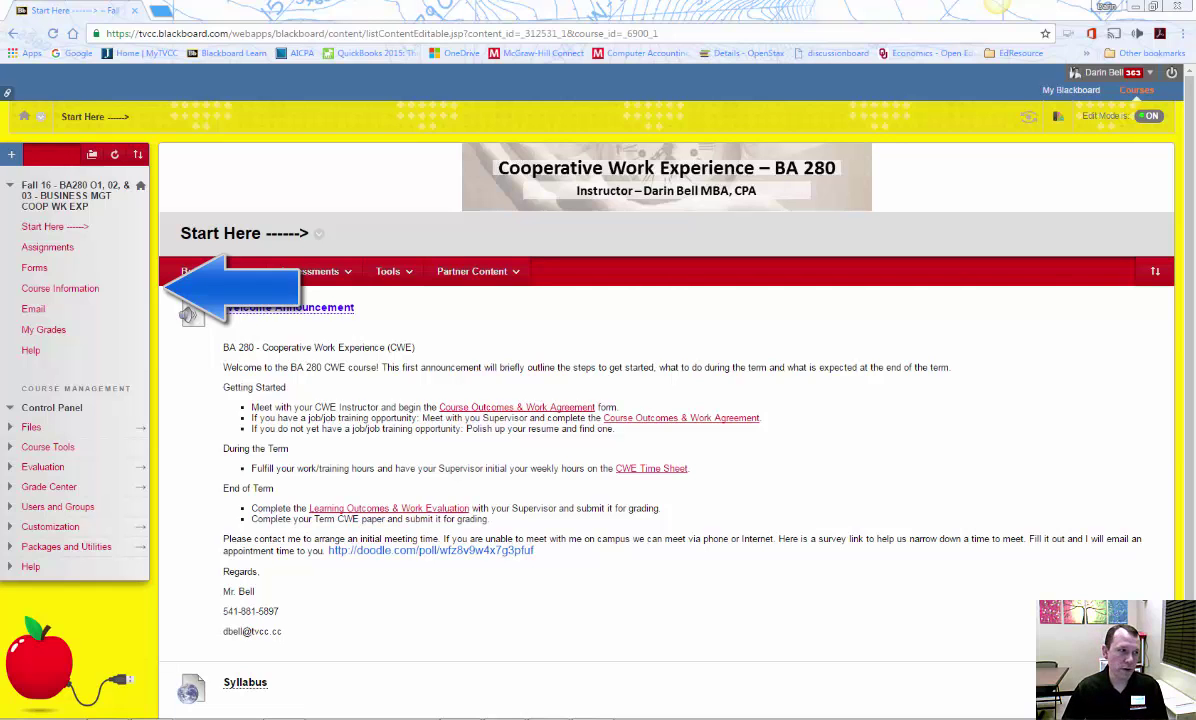
Go to the Forms page, then move on to the Assignments page.
{"action": "left_click", "coordinate": [60, 288]}
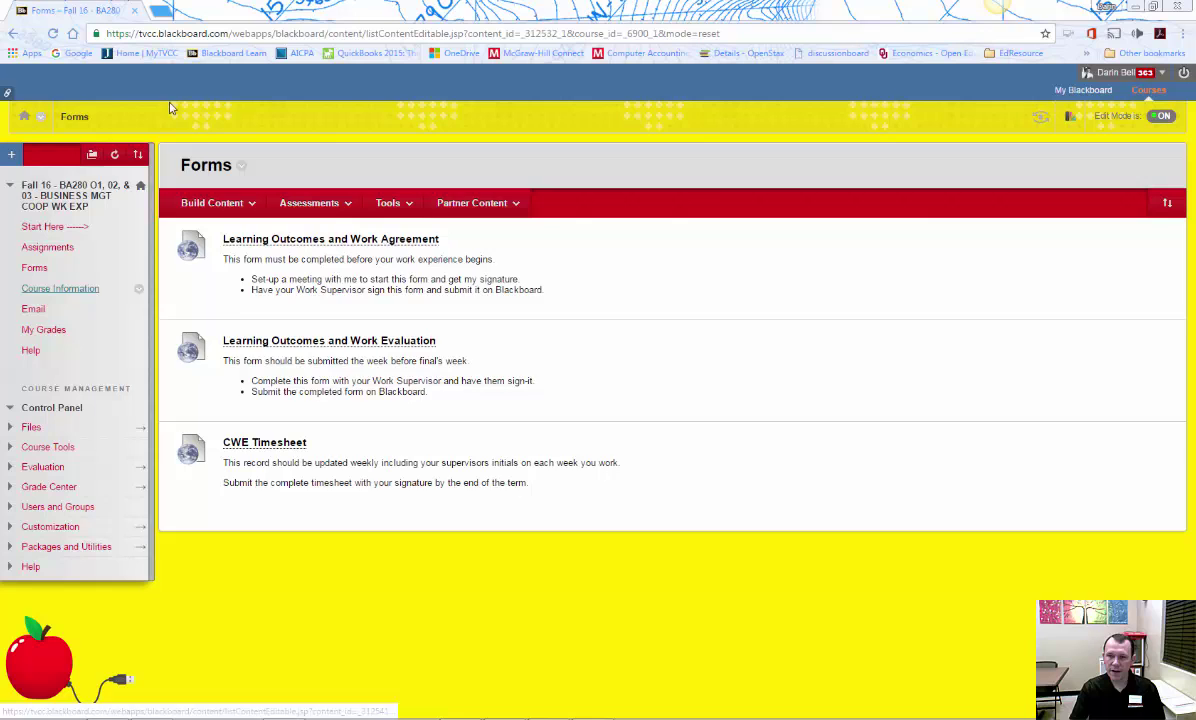
{"action": "left_click", "coordinate": [48, 248]}
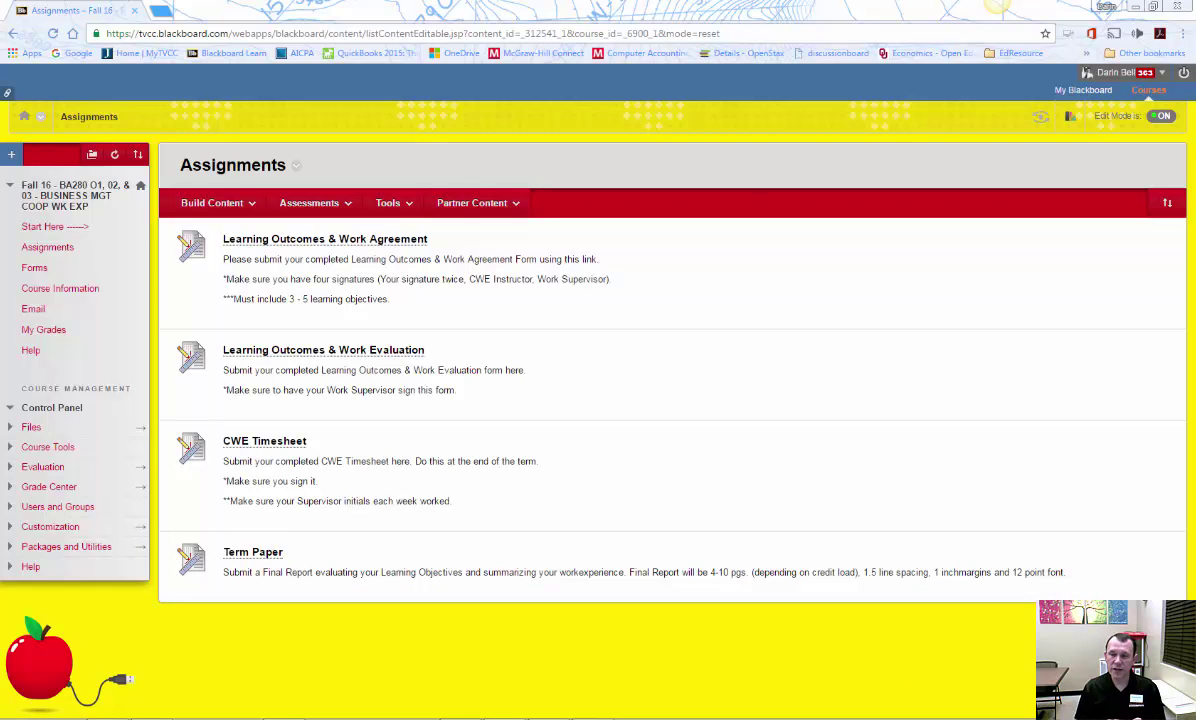
Revisit Forms and Assignments, then land on Course Information with the student and employer guides.
{"action": "left_click", "coordinate": [12, 154]}
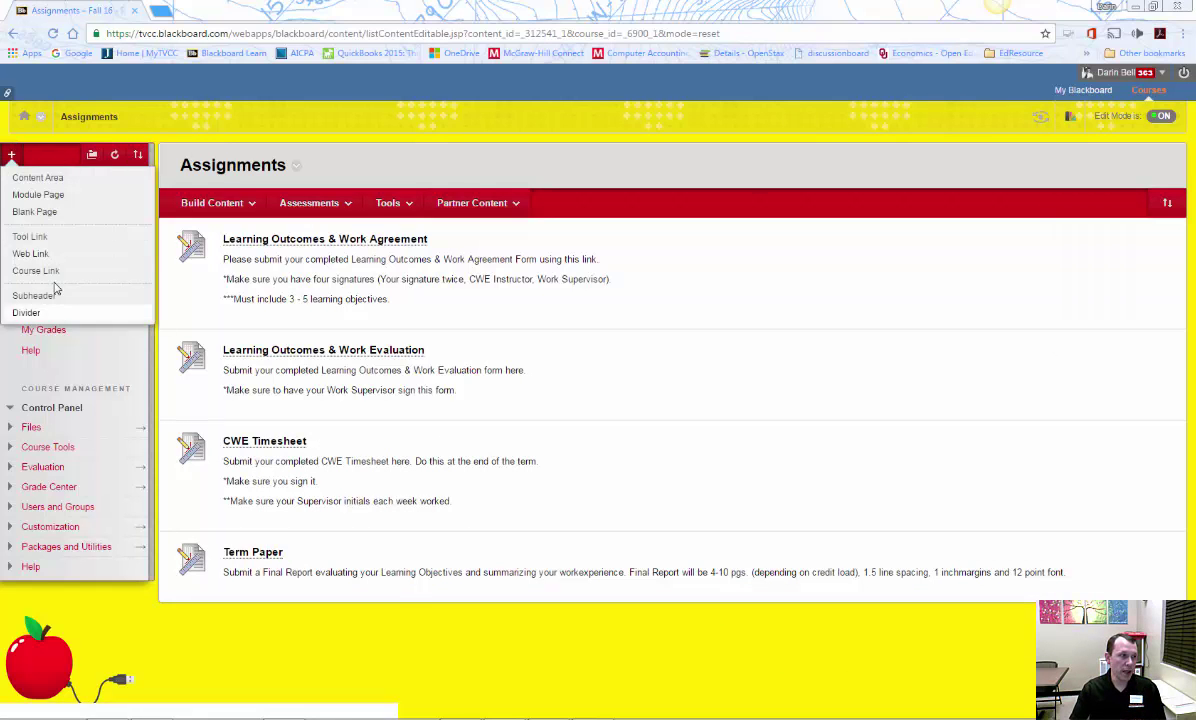
{"action": "left_click", "coordinate": [34, 268]}
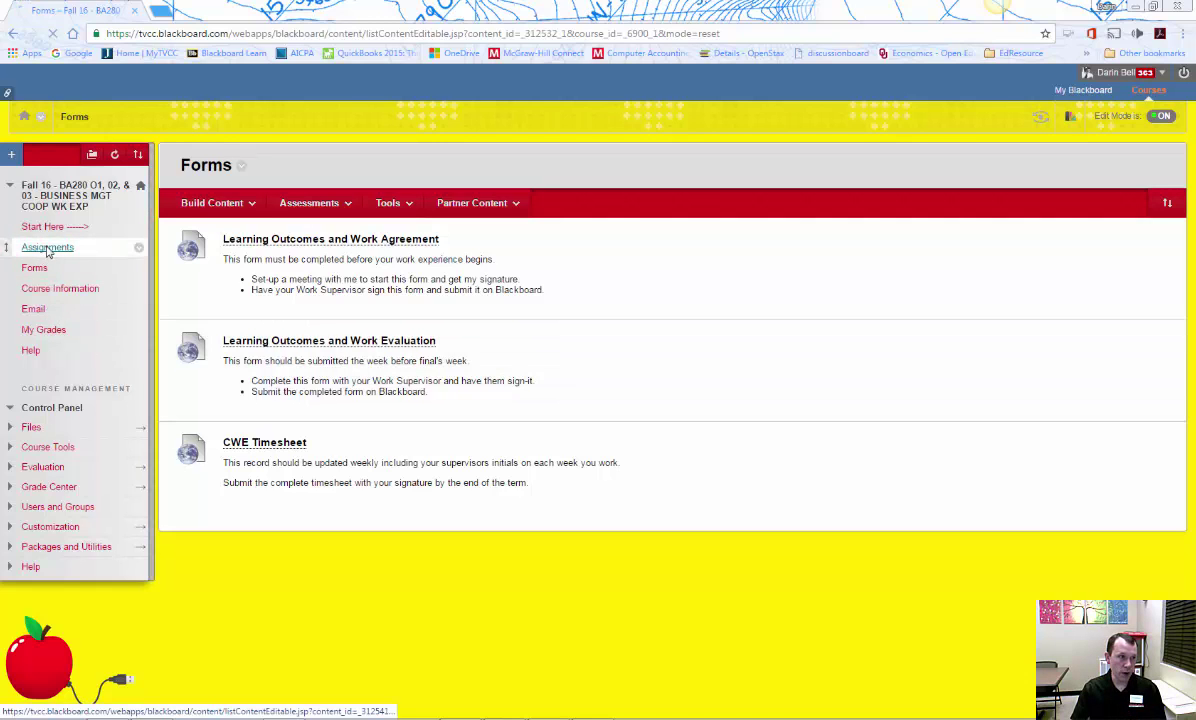
{"action": "left_click", "coordinate": [48, 248]}
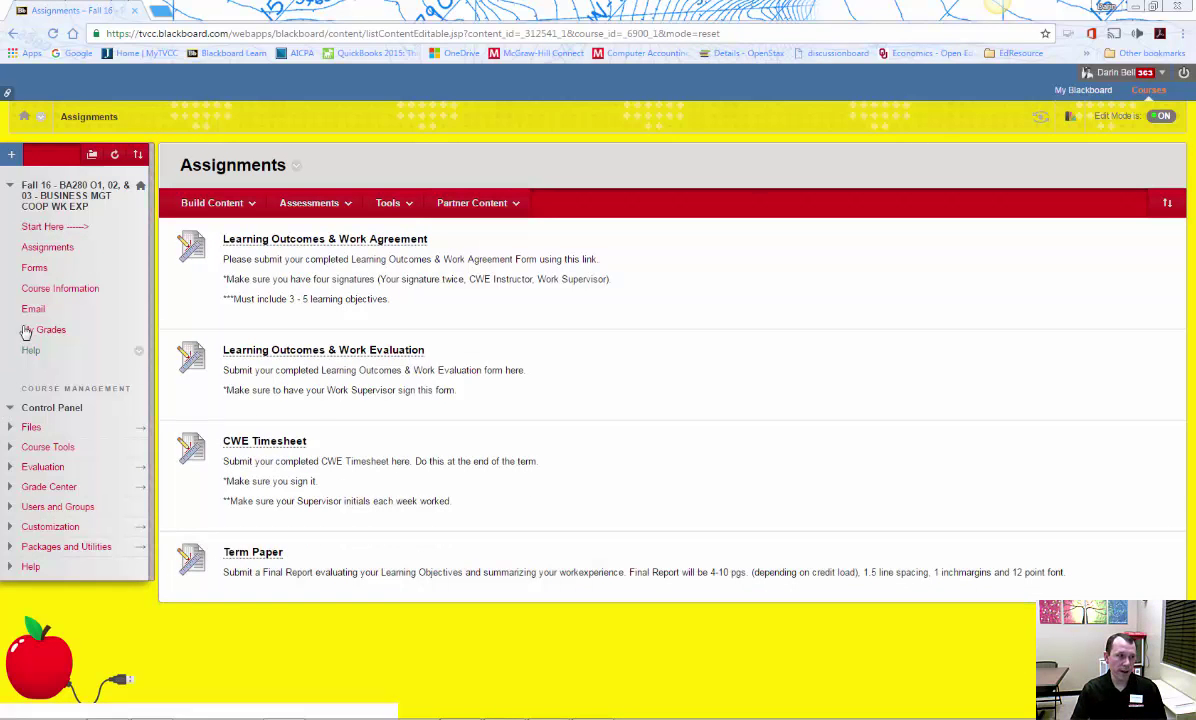
{"action": "left_click", "coordinate": [60, 288]}
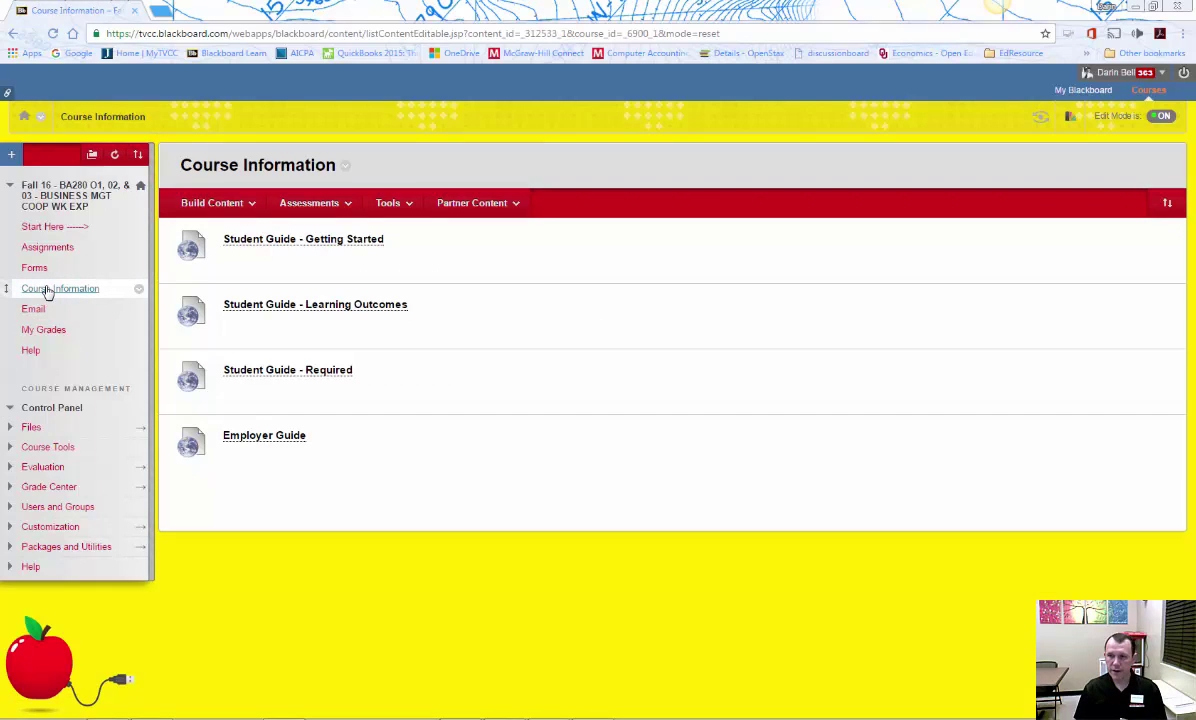